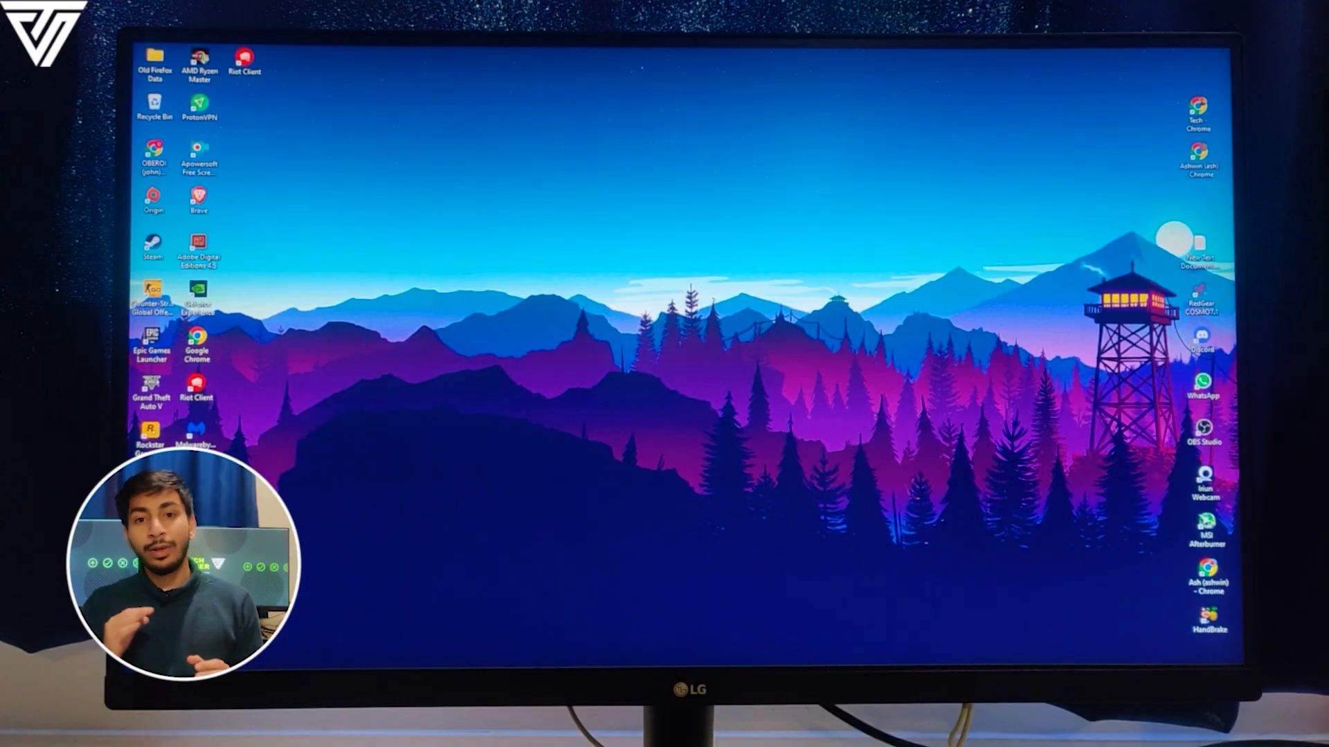
Restart the PC from Windows and enter the MSI Click BIOS 5 setup with Delete
left_click(428, 654)
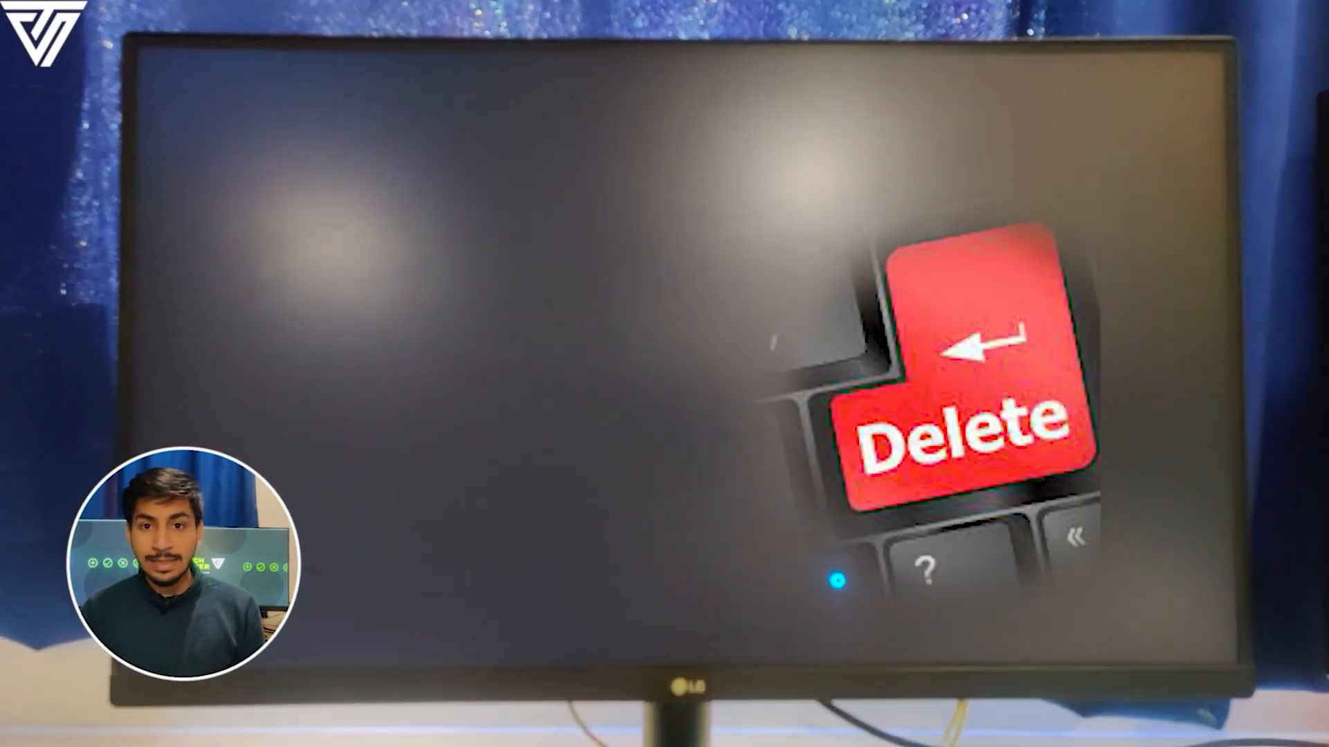
key("Delete")
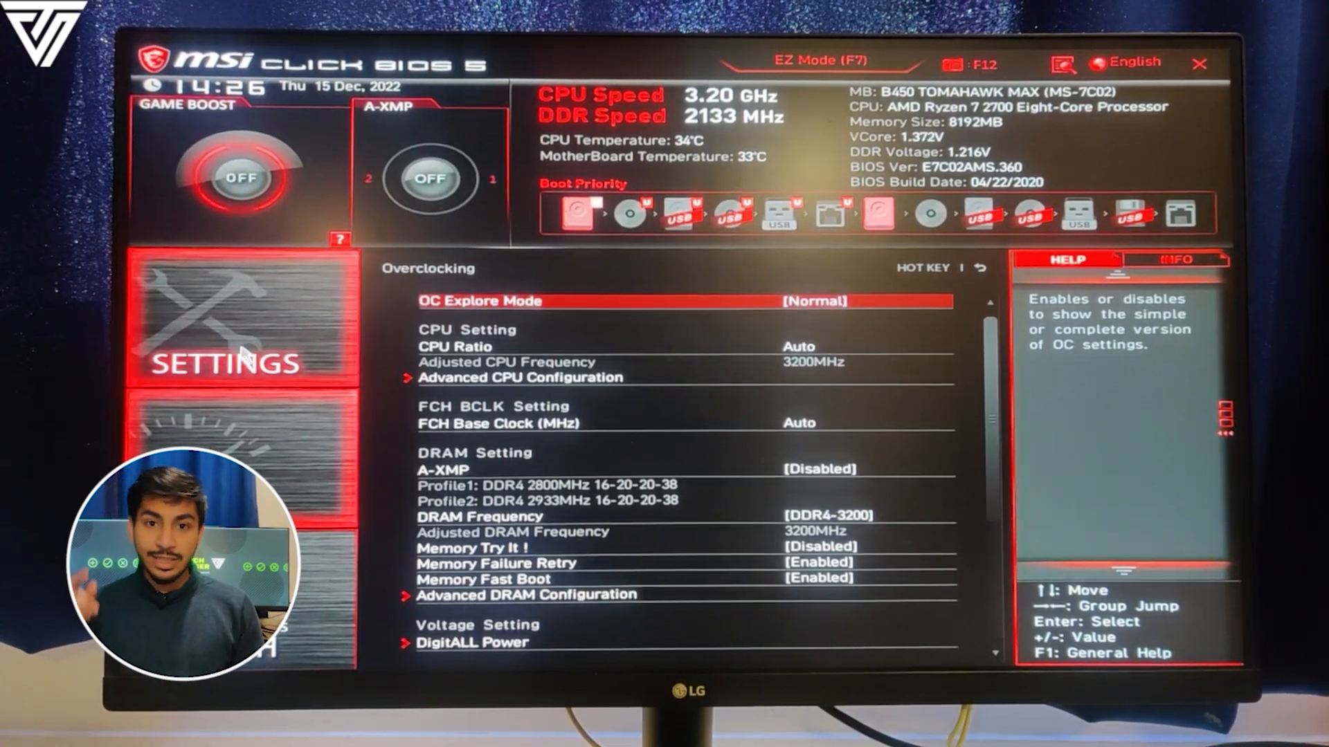
Go to SETTINGS and enter the Advanced motherboard settings submenu
left_click(241, 362)
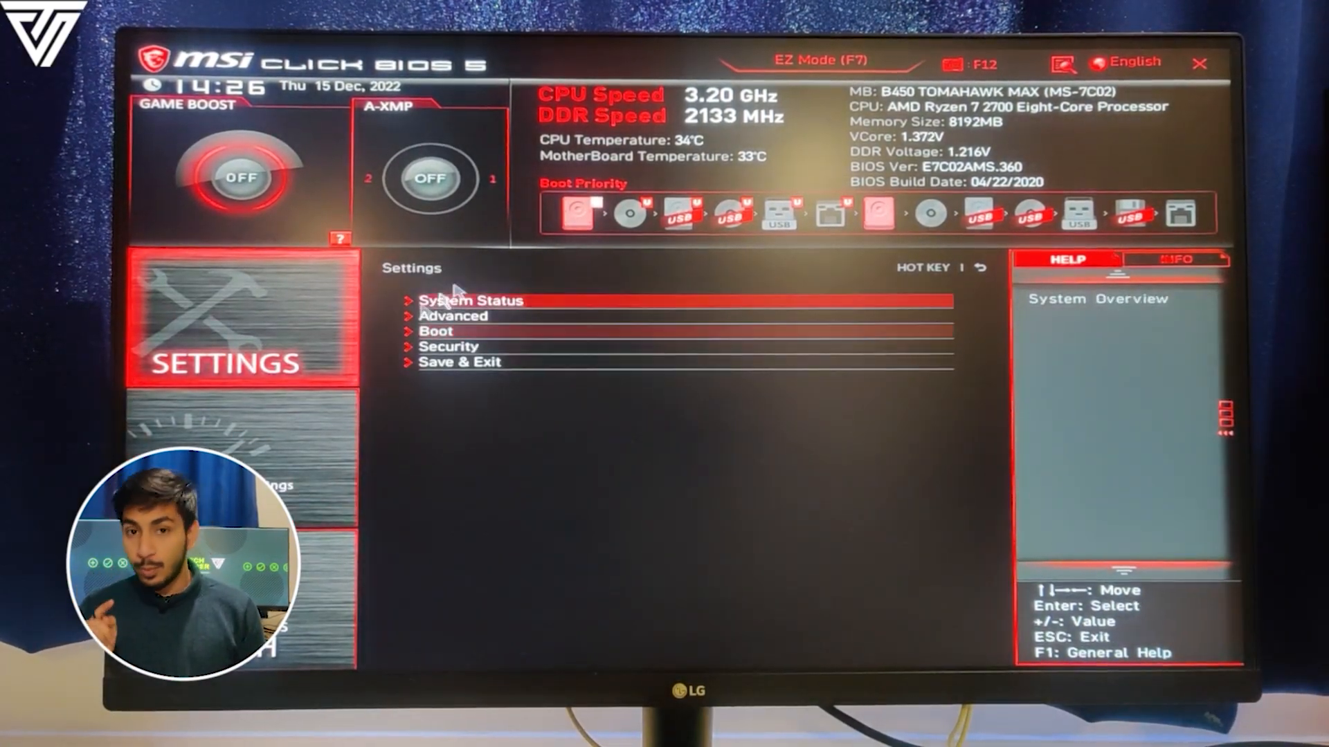
left_click(436, 331)
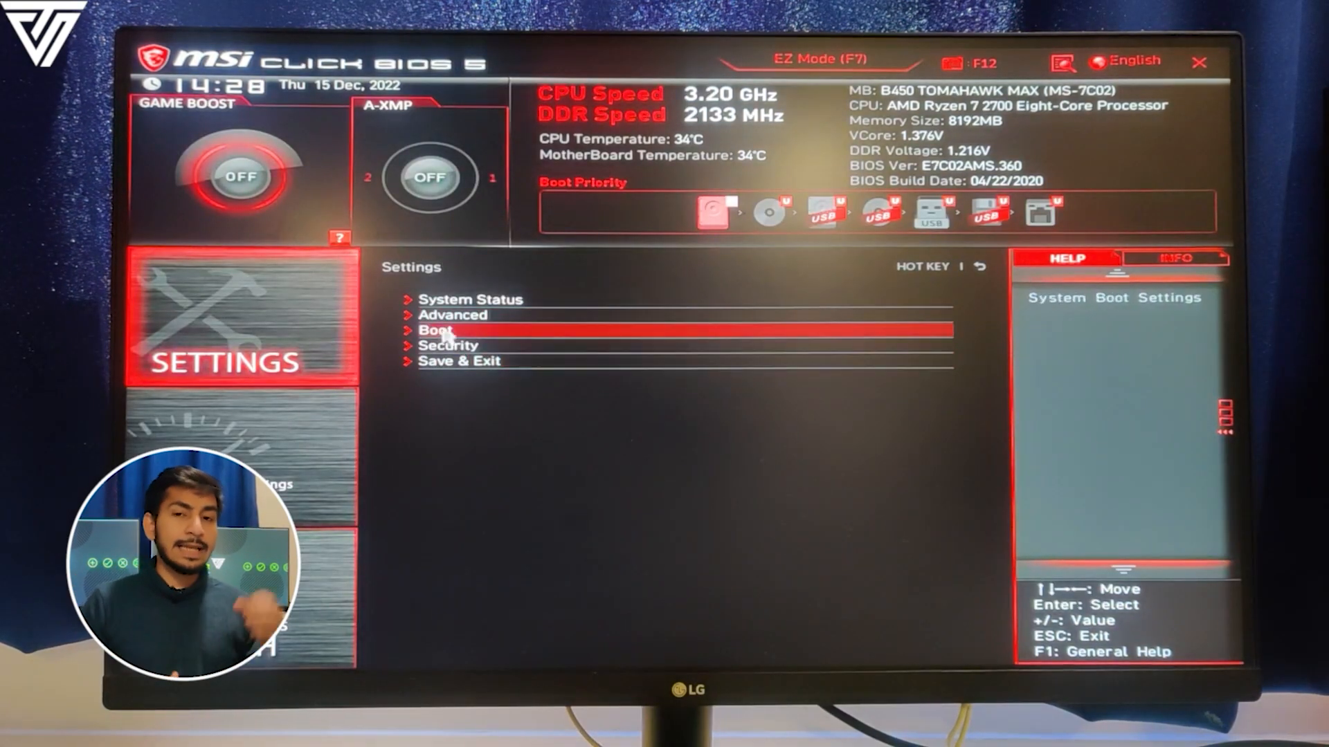
left_click(451, 314)
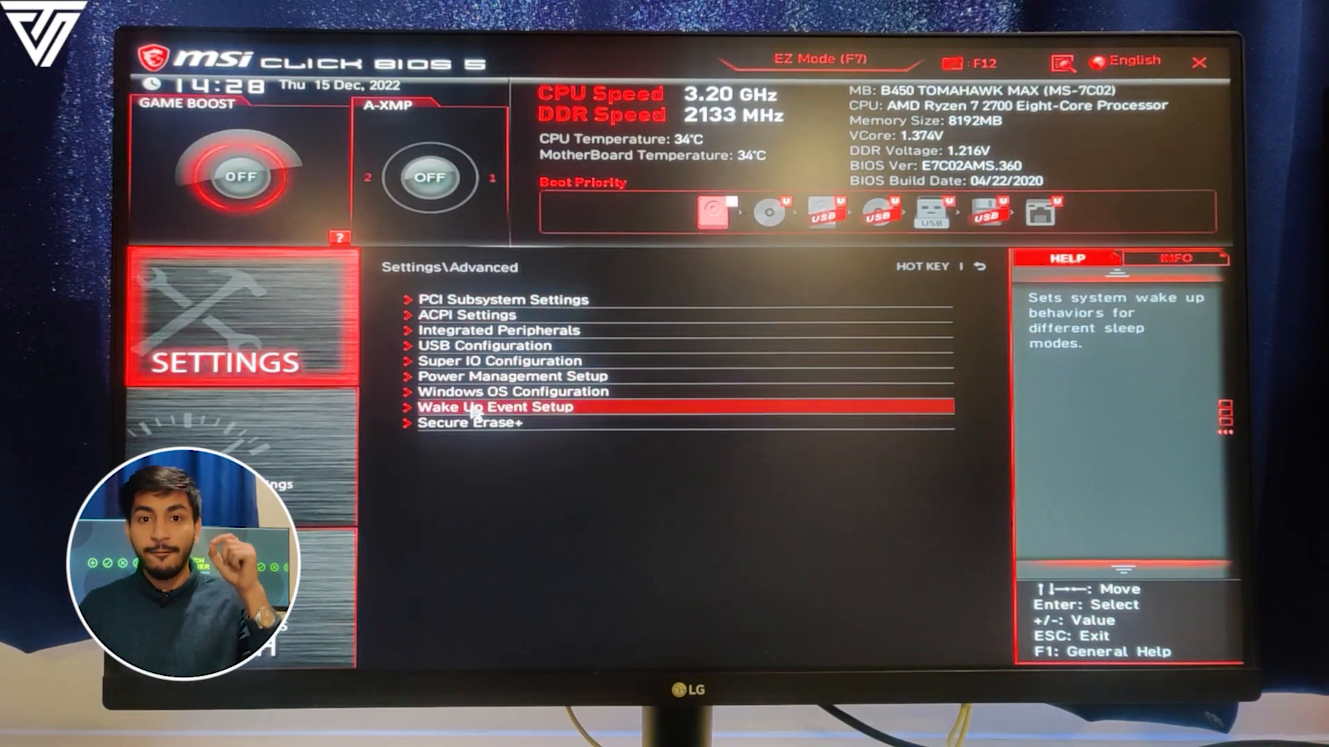
In Windows OS Configuration set BIOS UEFI/CSM Mode to UEFI and enter Secure Boot
left_click(512, 391)
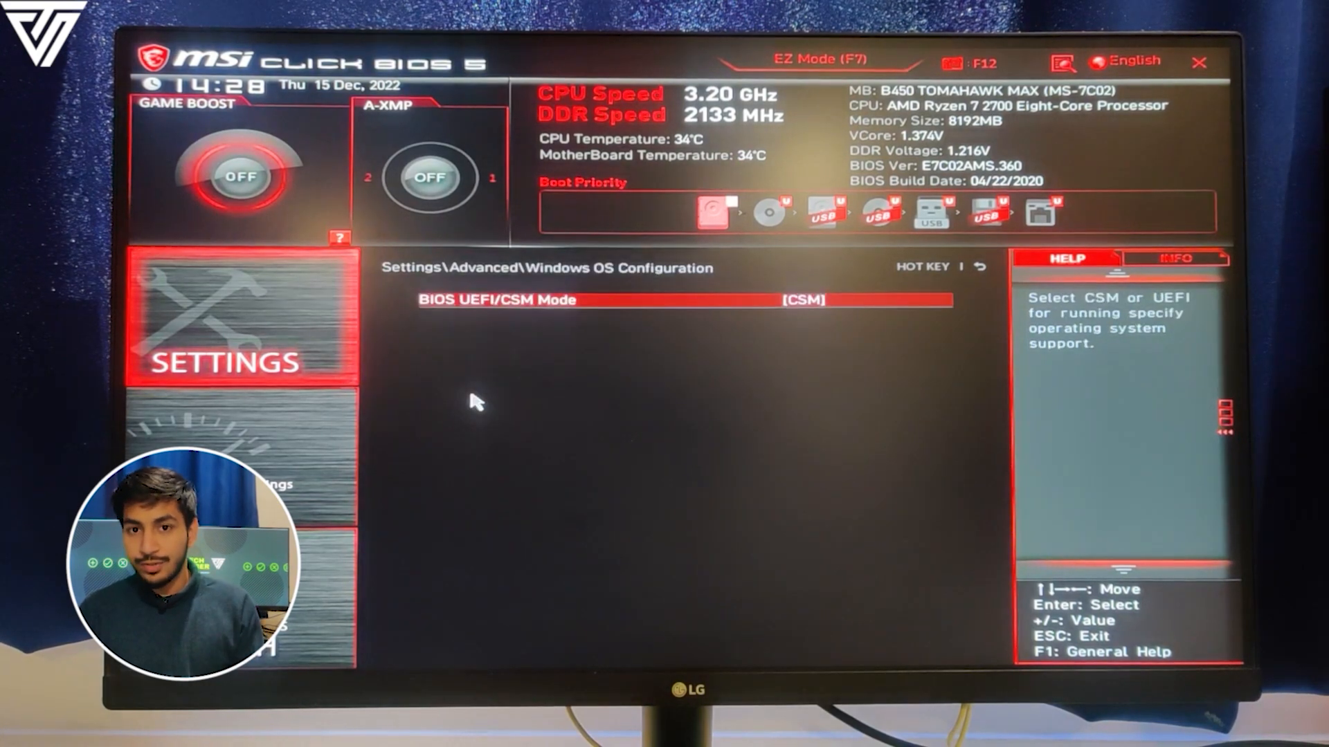
mouse_move(471, 318)
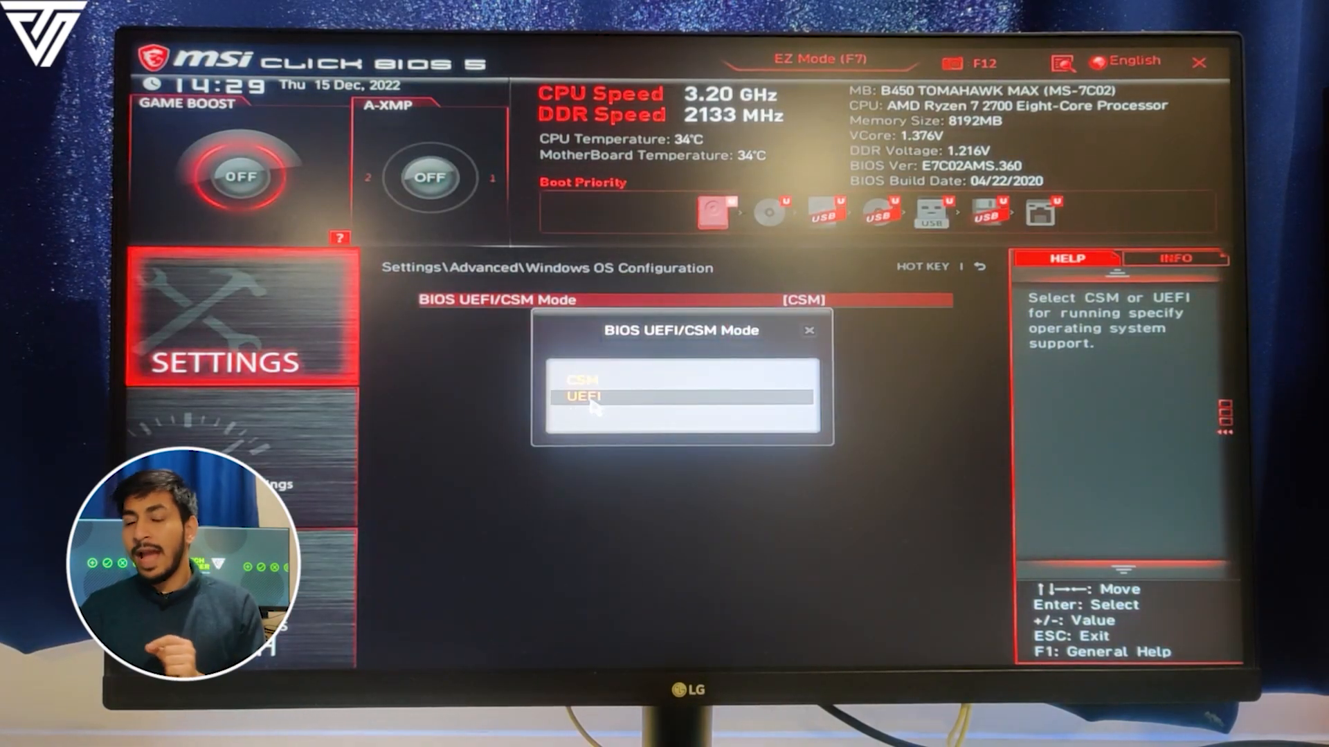
left_click(582, 397)
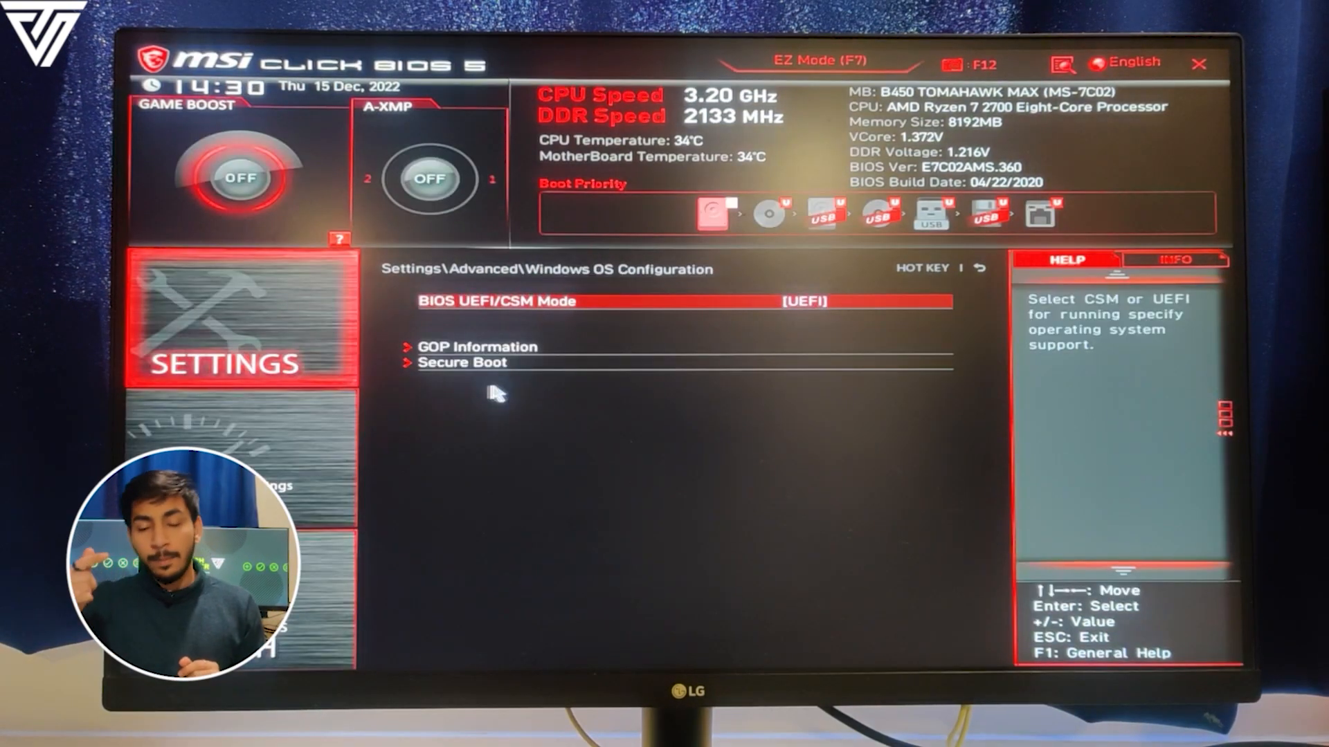
left_click(462, 362)
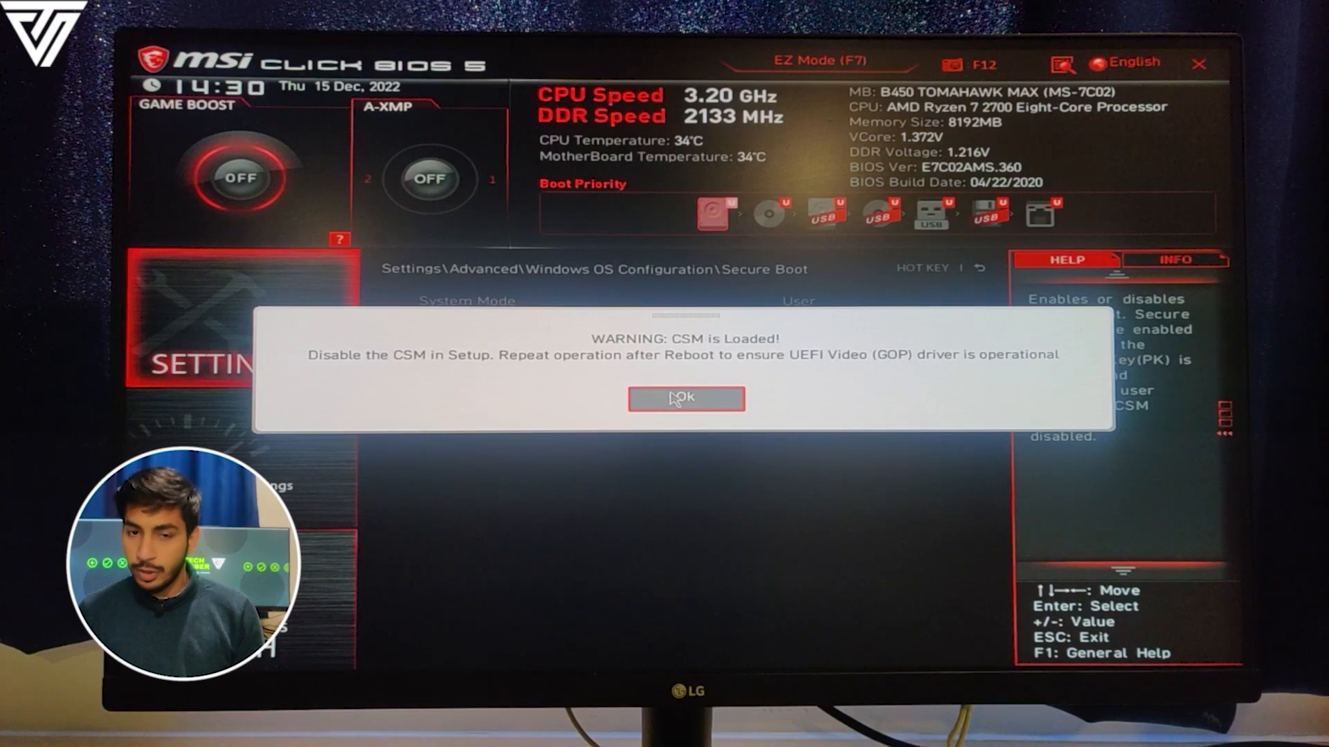
Dismiss the CSM warning, set Secure Boot Mode to Custom and enroll all factory default keys
left_click(685, 398)
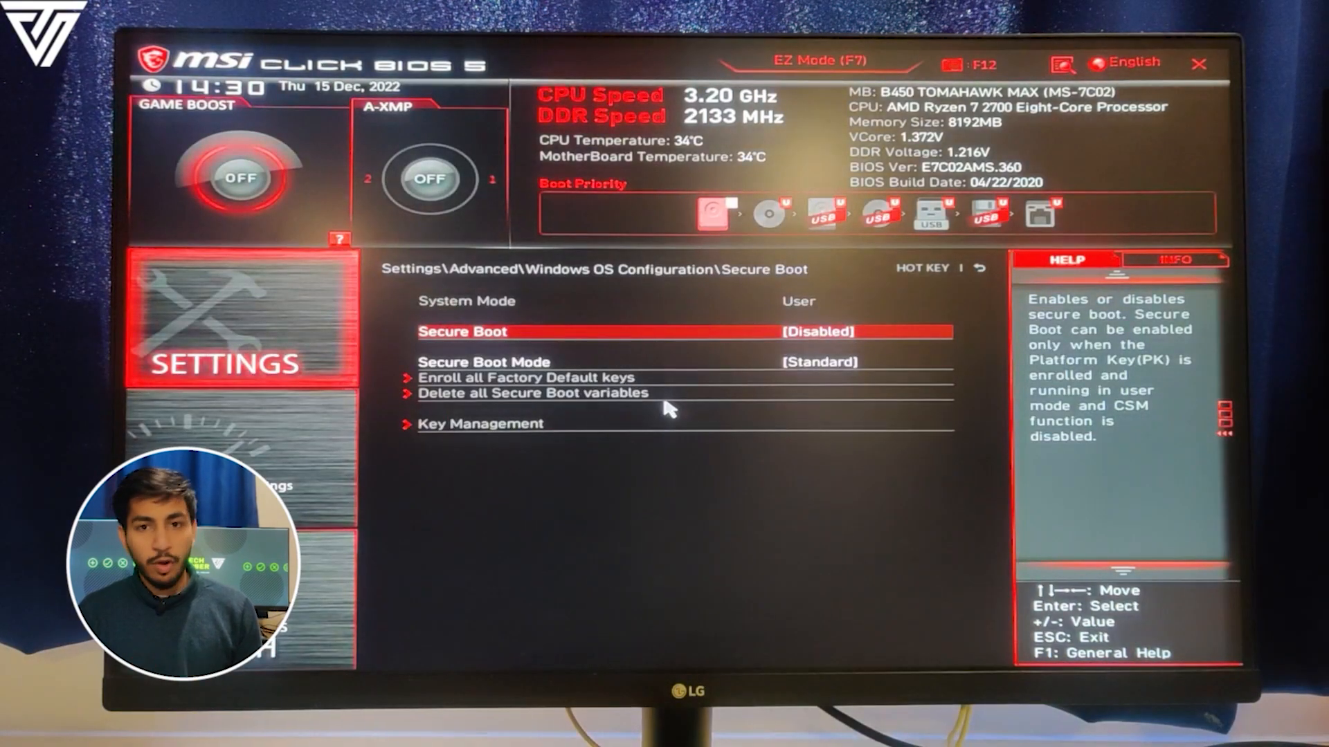
key("Down")
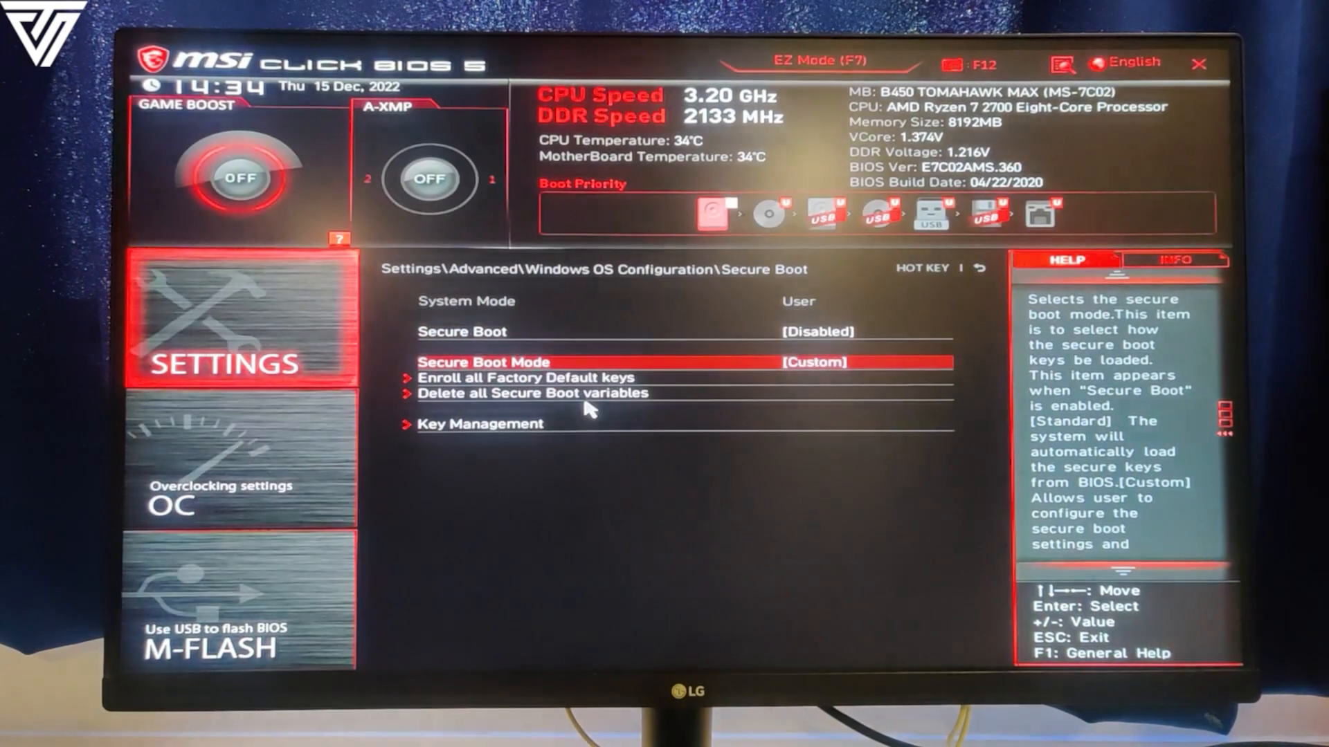
key("Down")
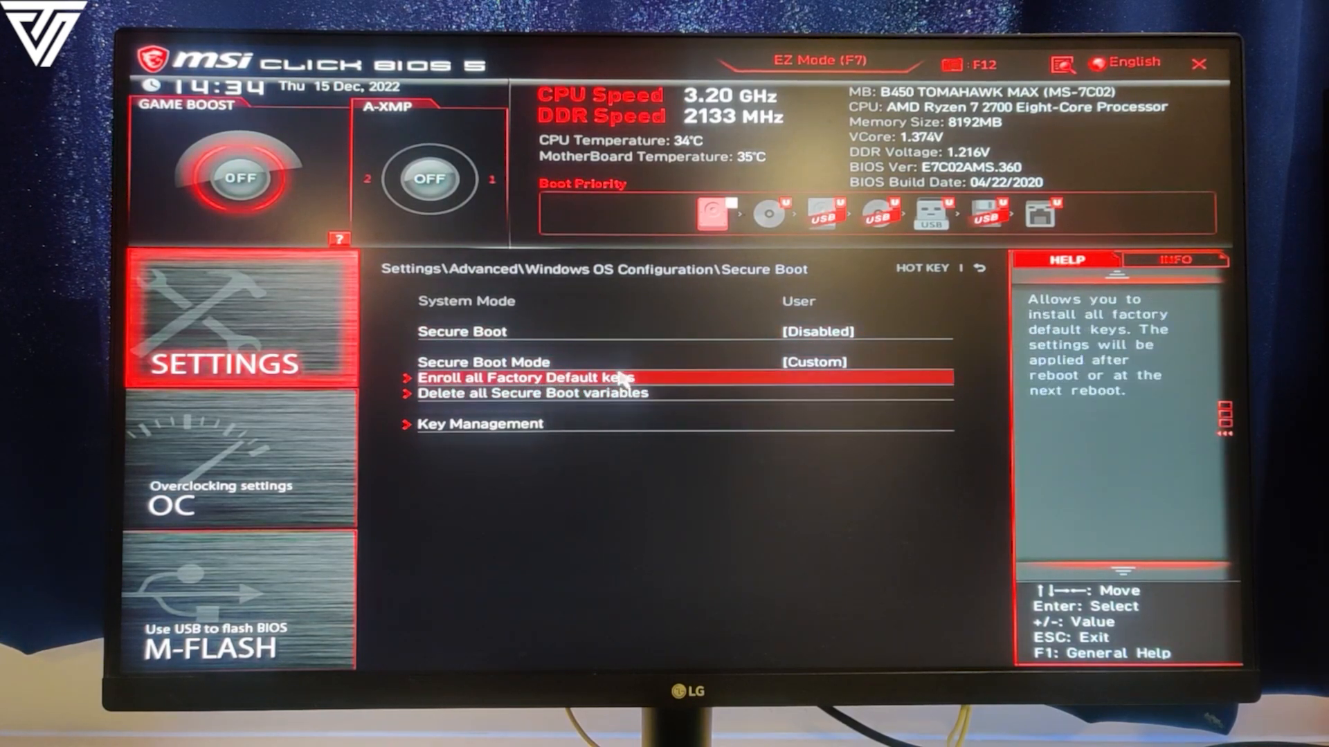
key("Down")
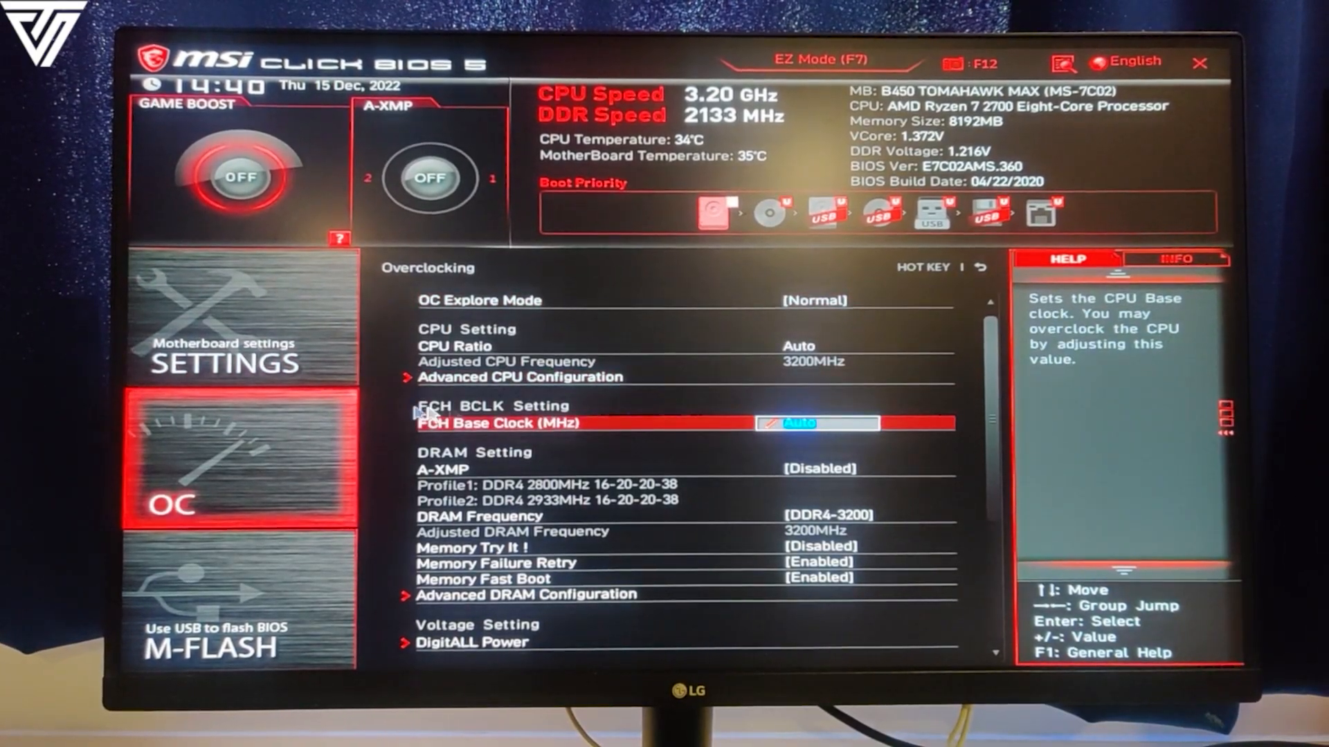
Verify Boot mode select is UEFI, revisit Windows OS Configuration > Secure Boot, then save and restart
left_click(239, 356)
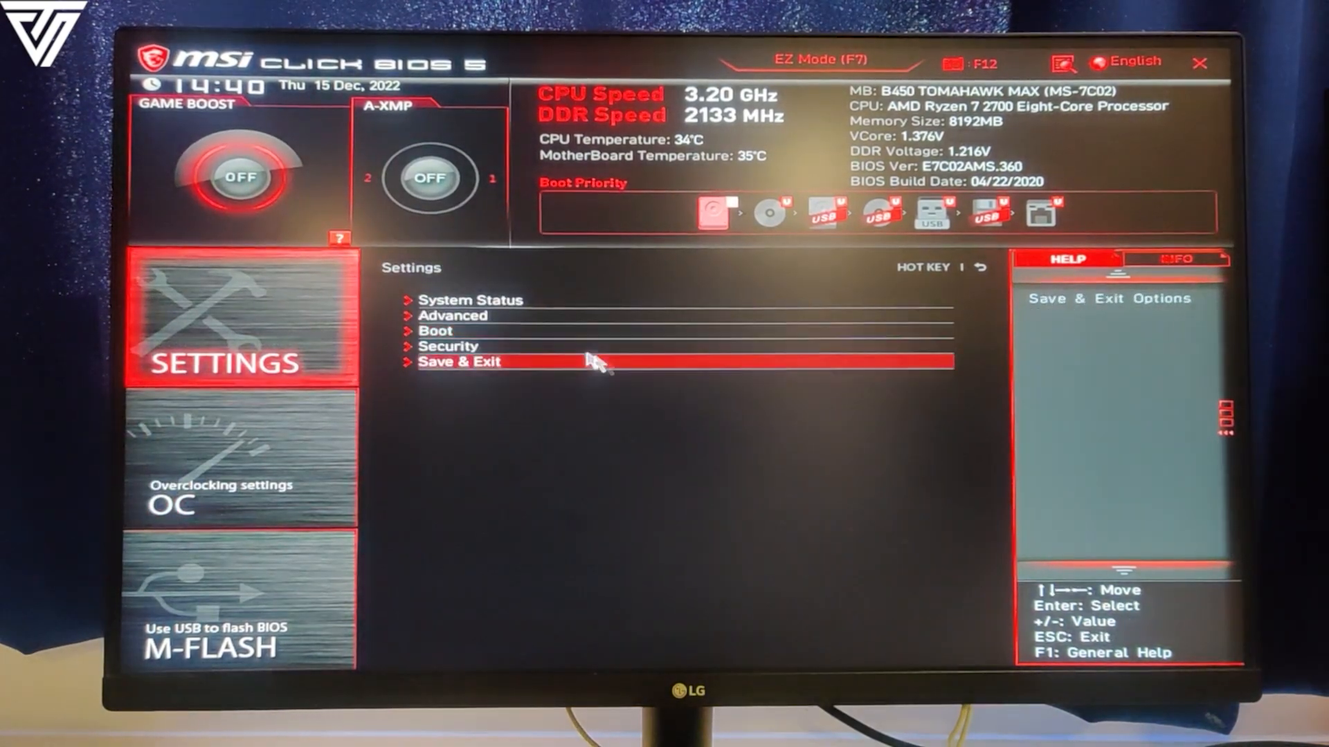
left_click(435, 331)
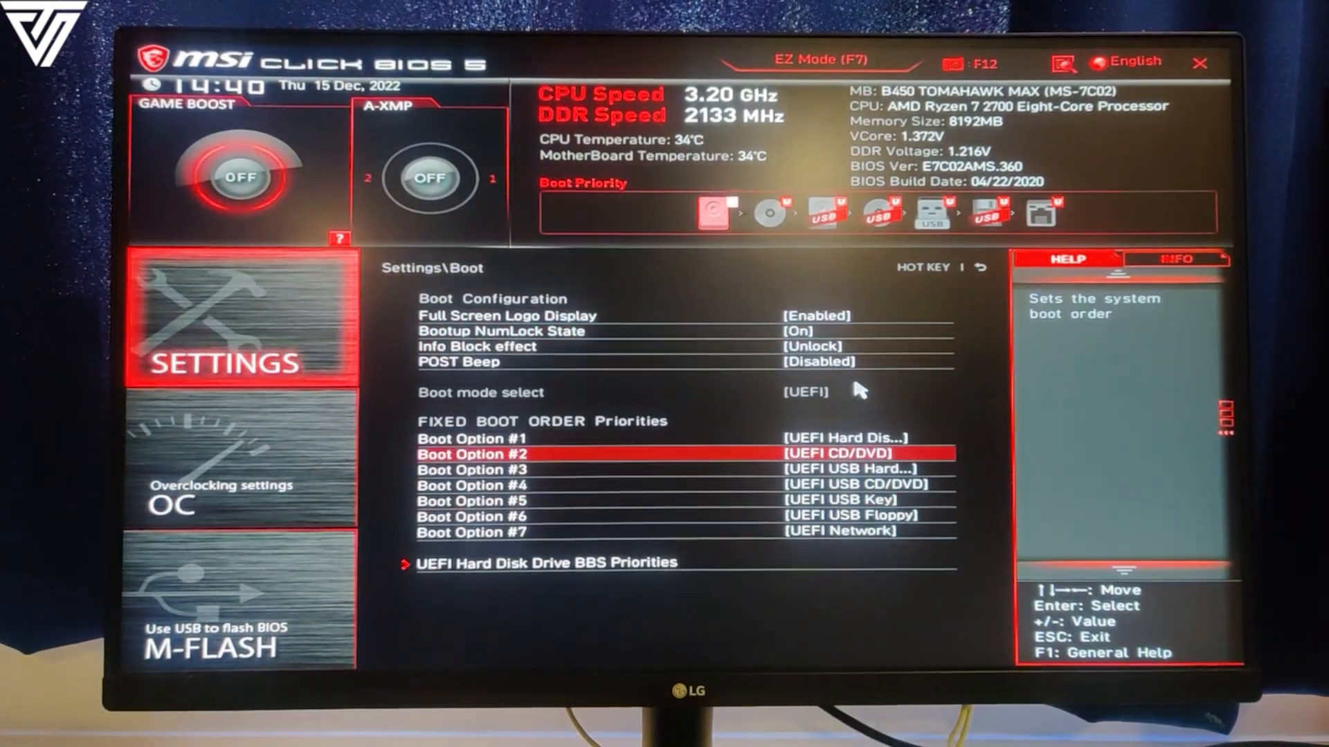
mouse_move(733, 411)
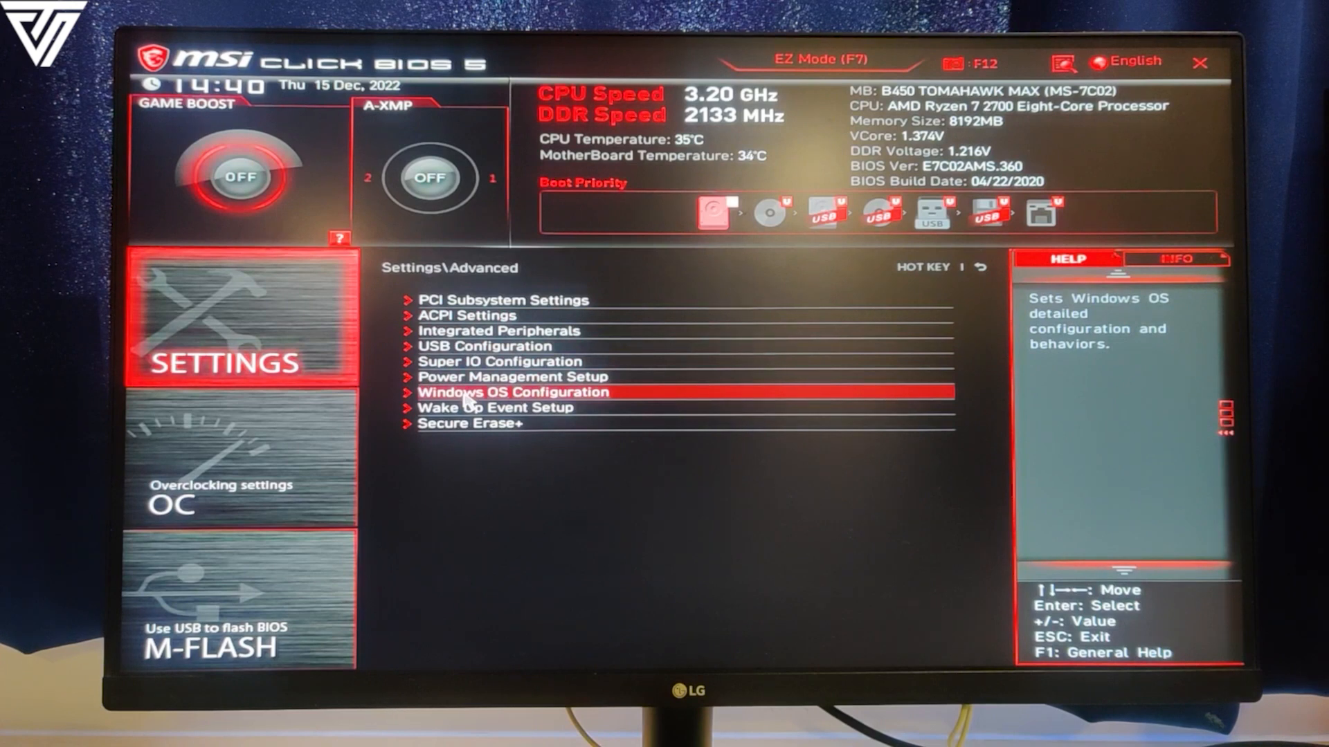
left_click(511, 392)
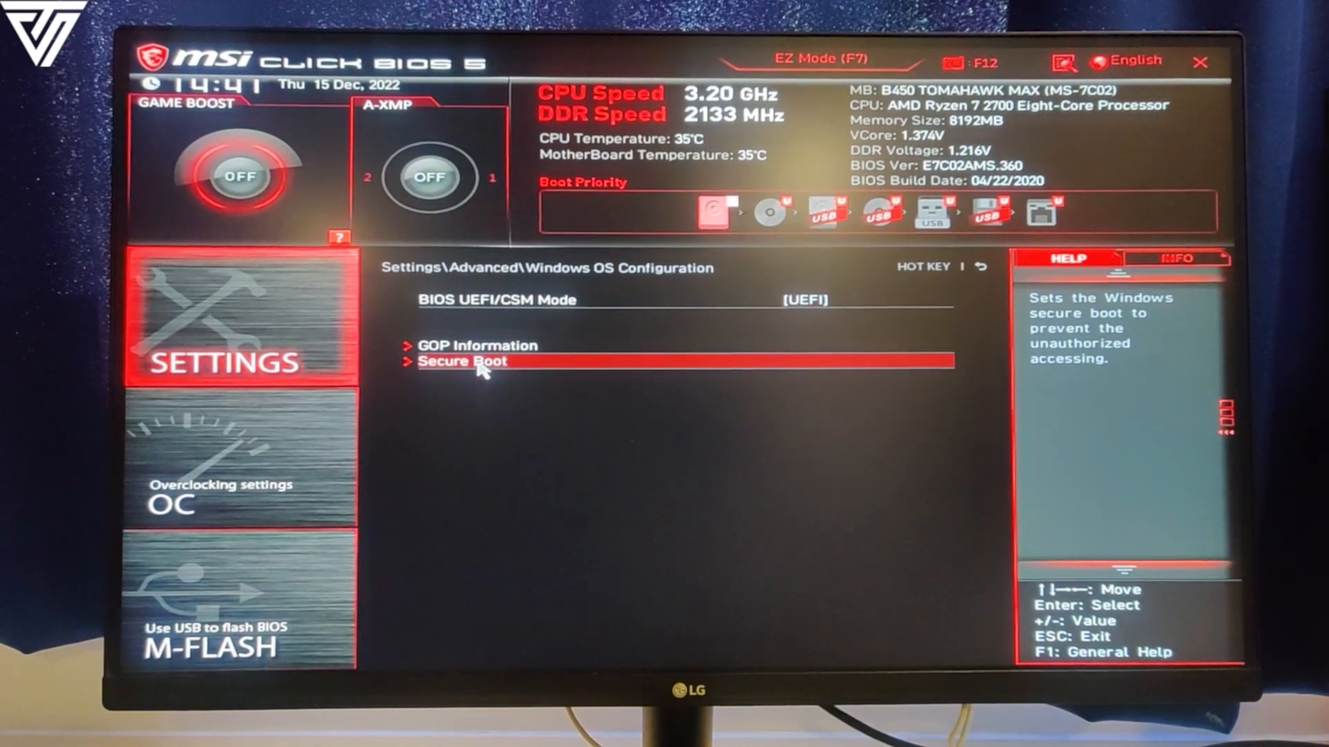
left_click(462, 361)
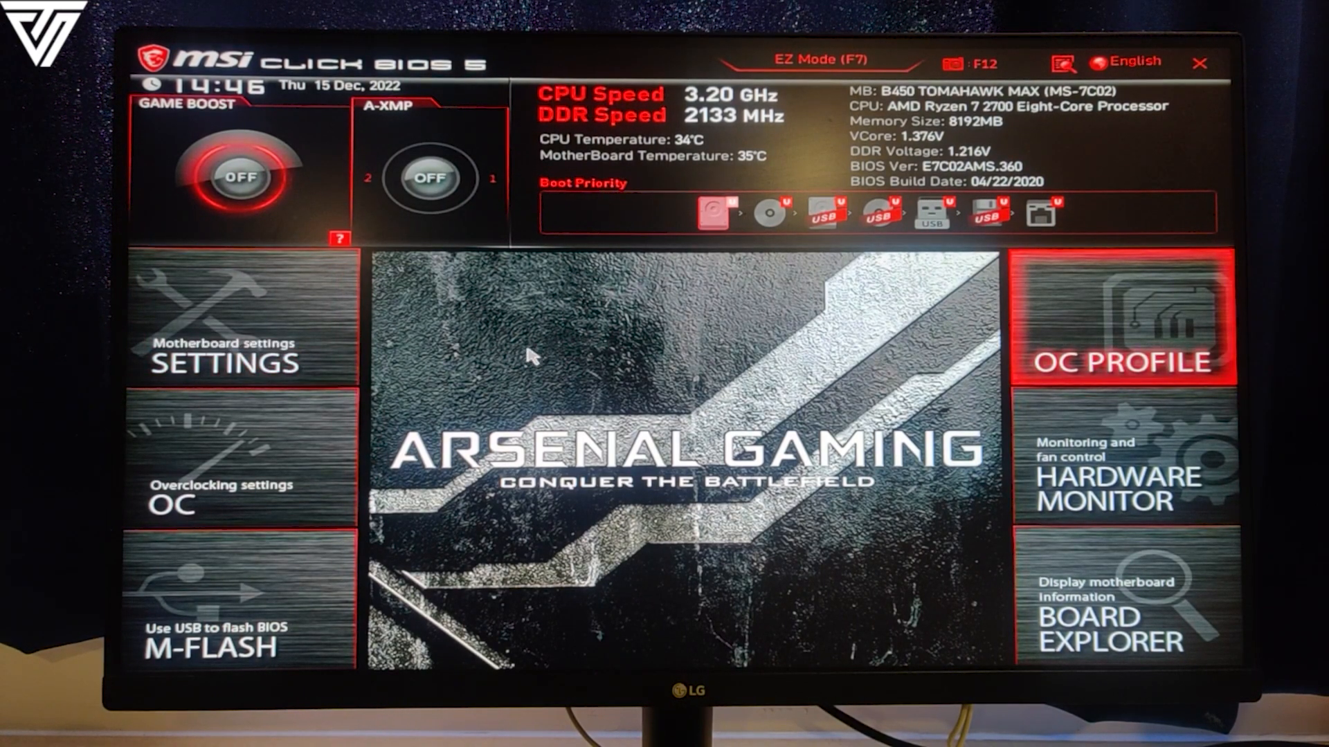
mouse_move(239, 364)
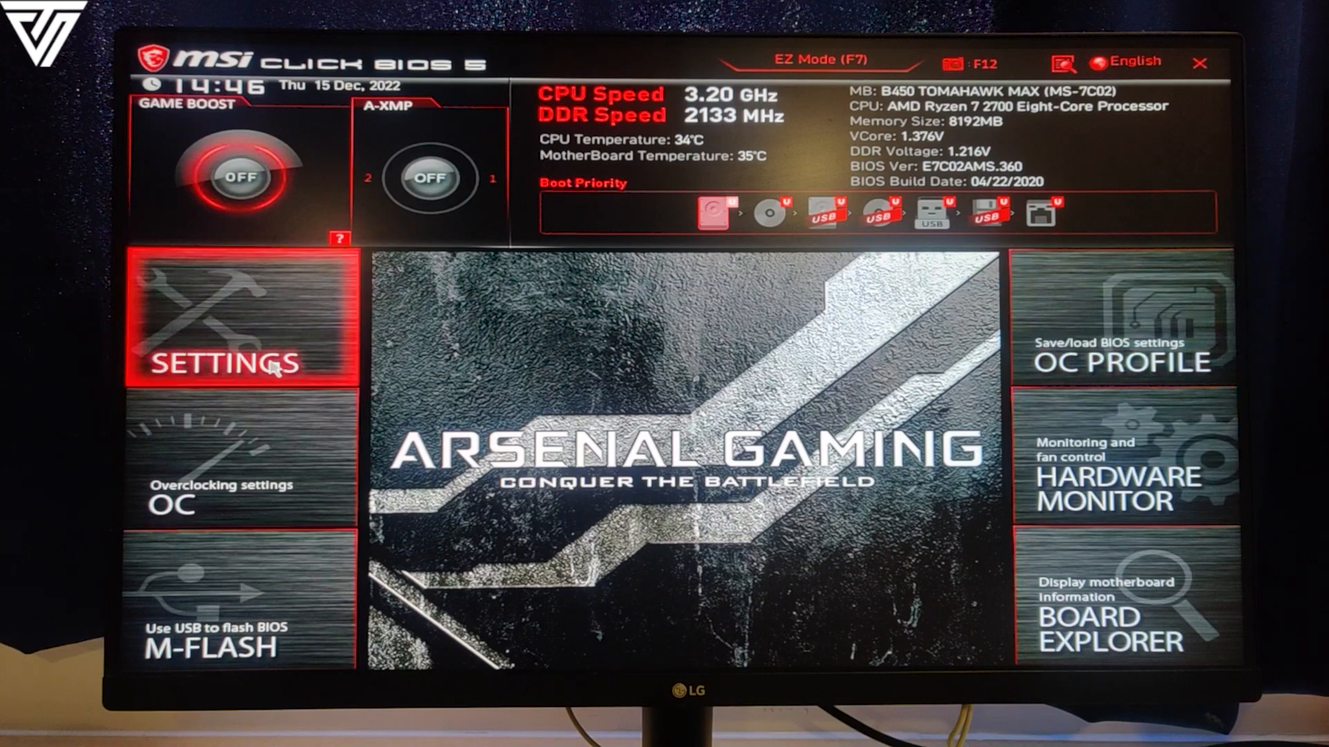
Return to Secure Boot via SETTINGS to confirm it shows Enabled, mode Custom, system mode User
left_click(224, 362)
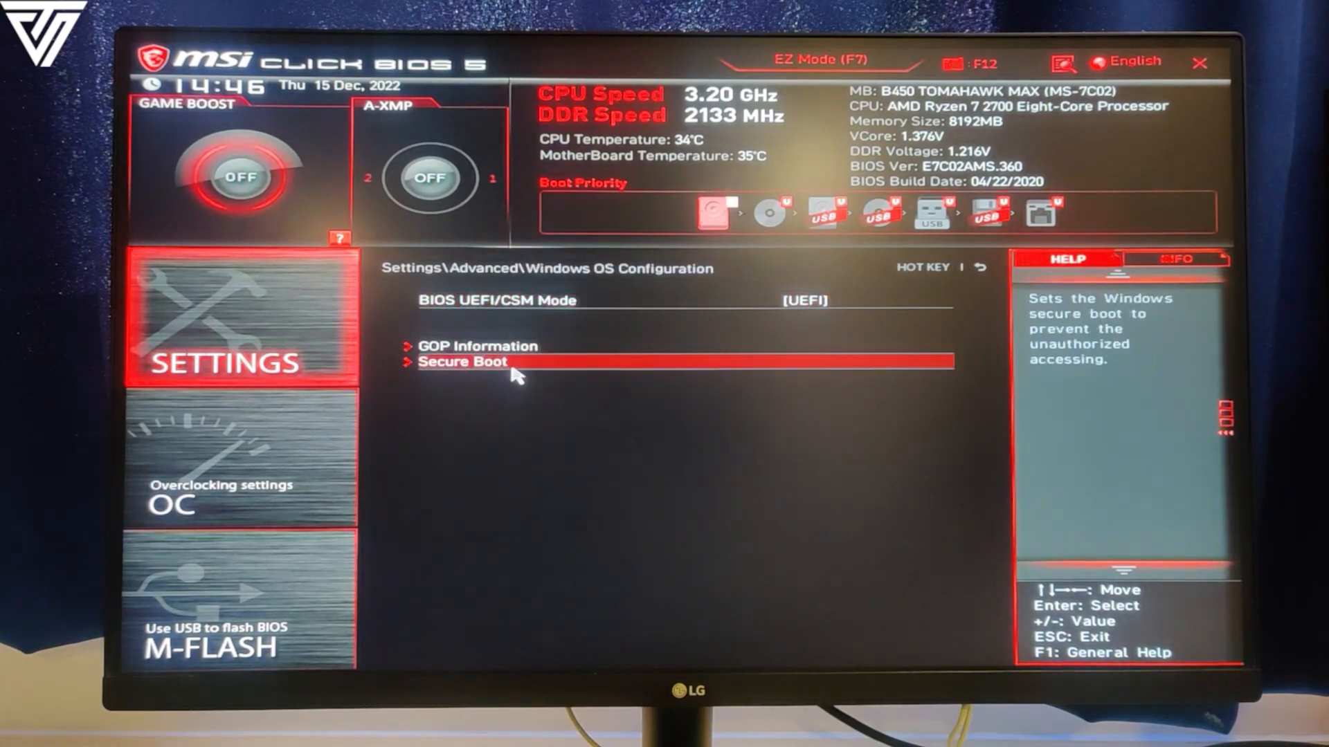
left_click(462, 363)
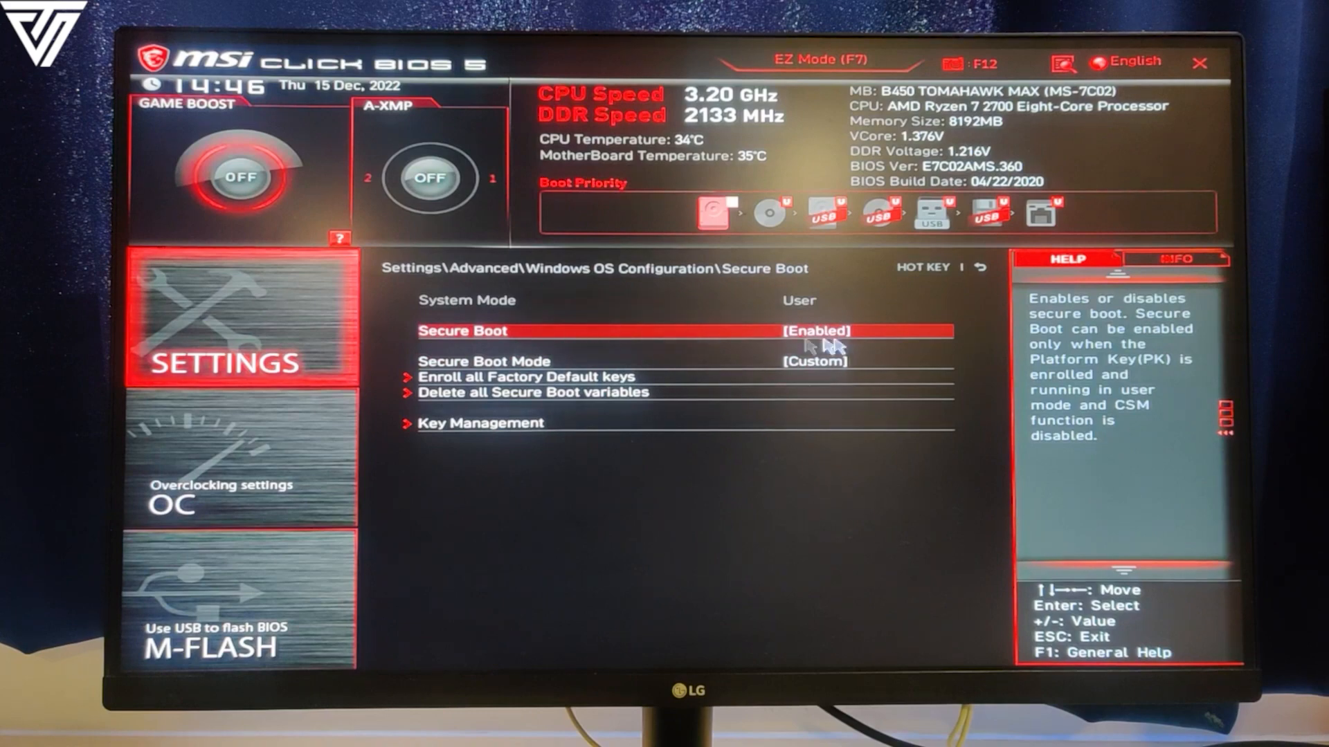